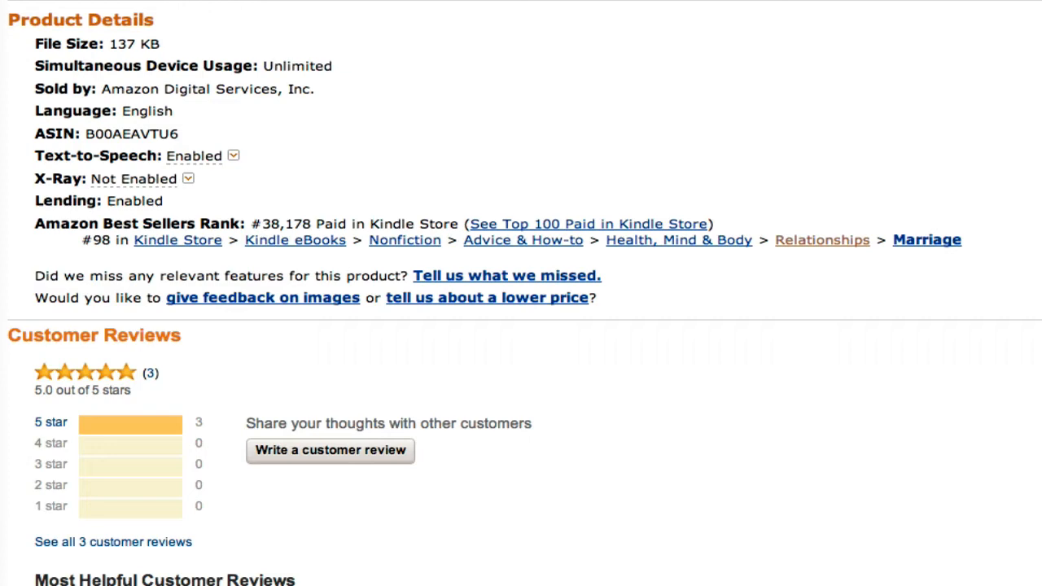
mouse_move(797, 391)
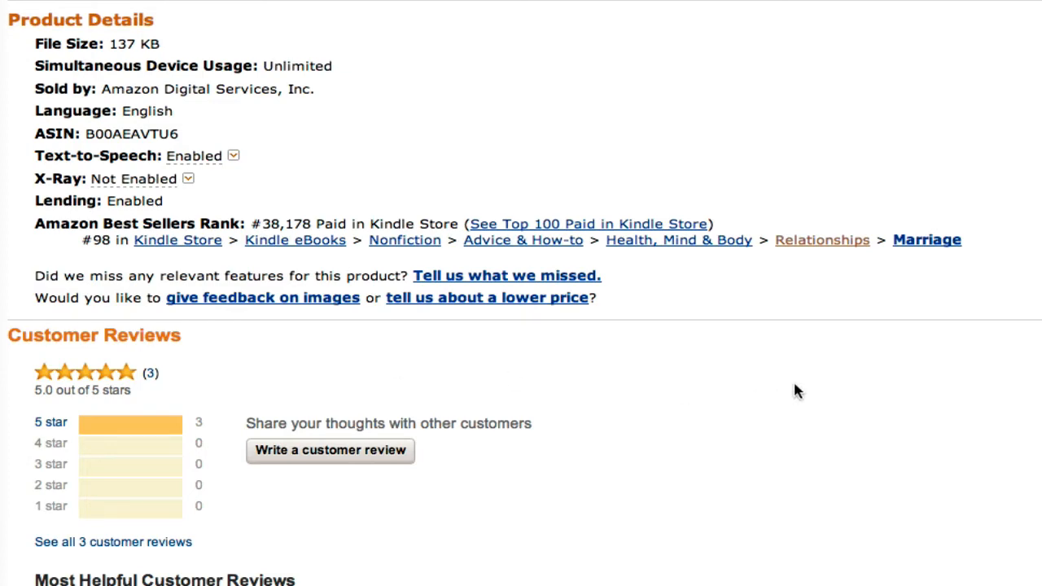
mouse_move(68, 215)
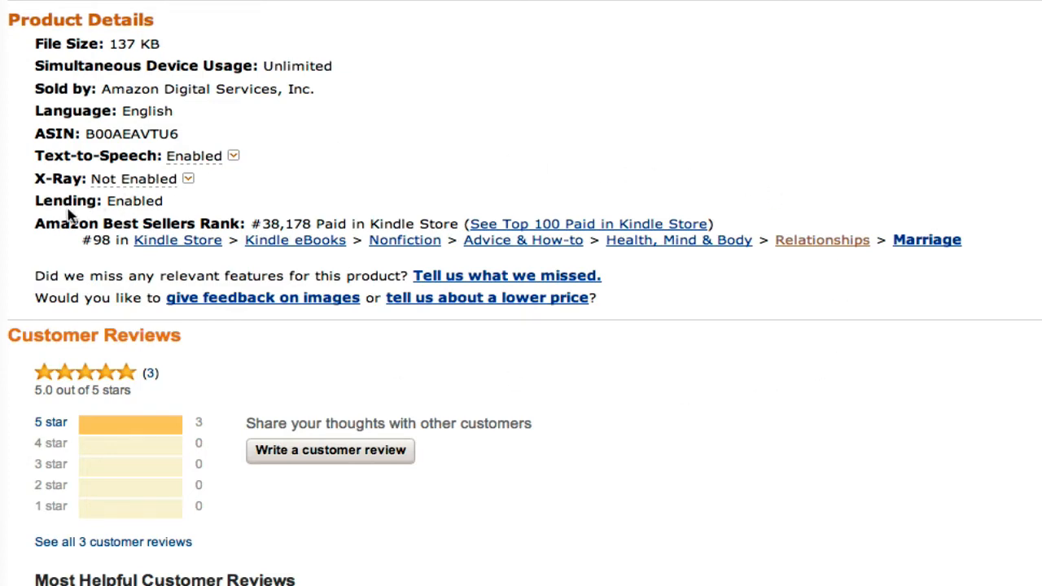